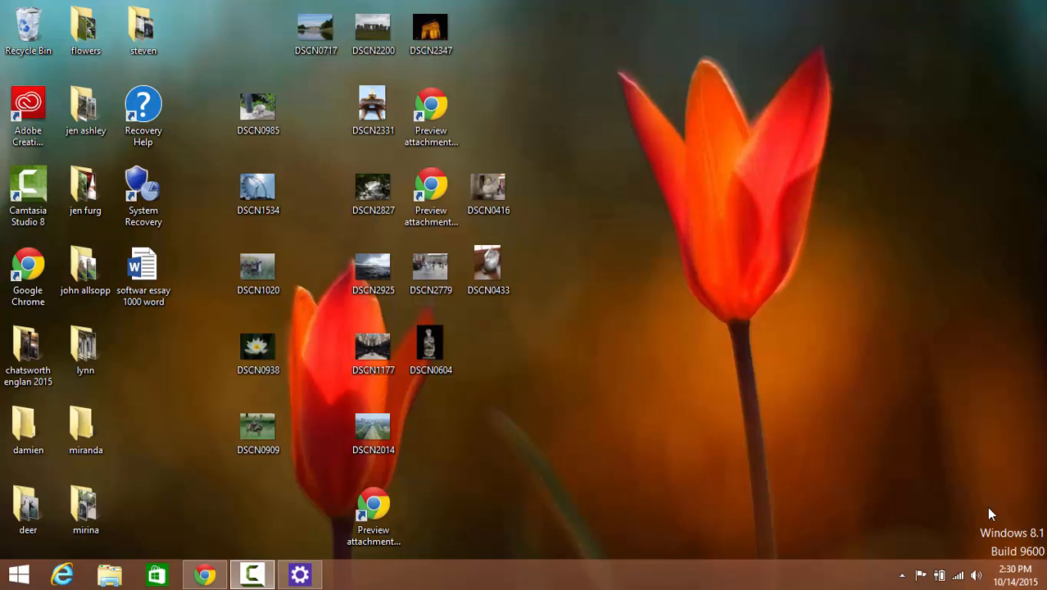
mouse_move(817, 353)
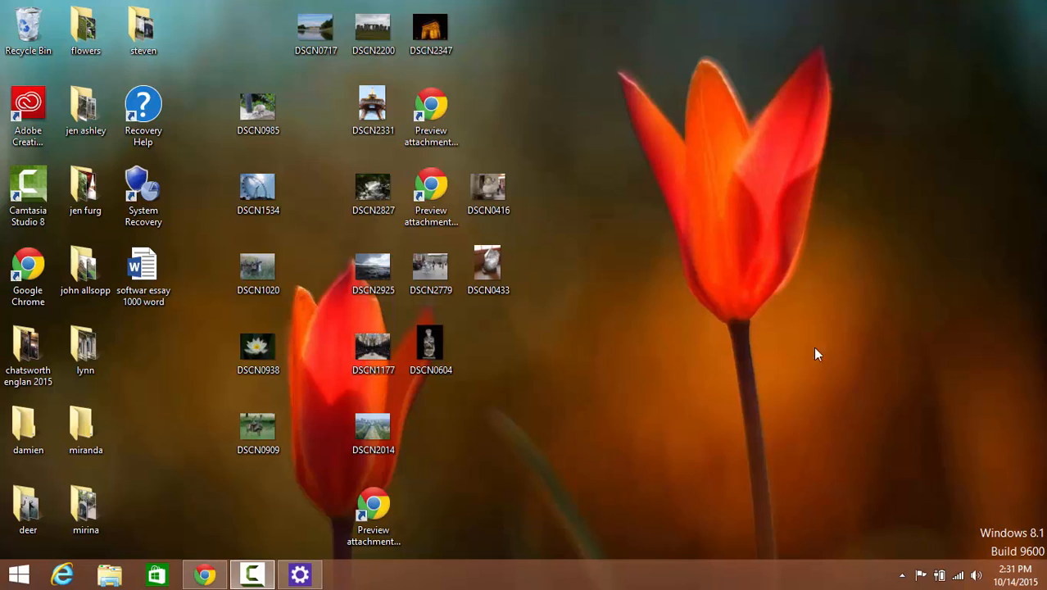
mouse_move(752, 322)
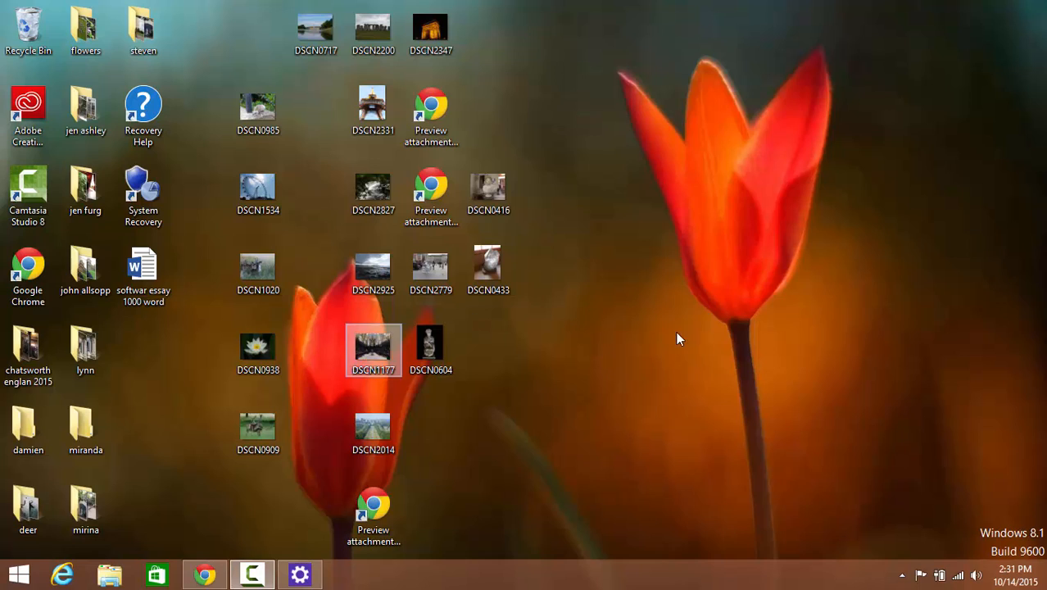
Bring up the Start screen with its Mail, Calendar, Weather and Photos tiles
left_click(680, 339)
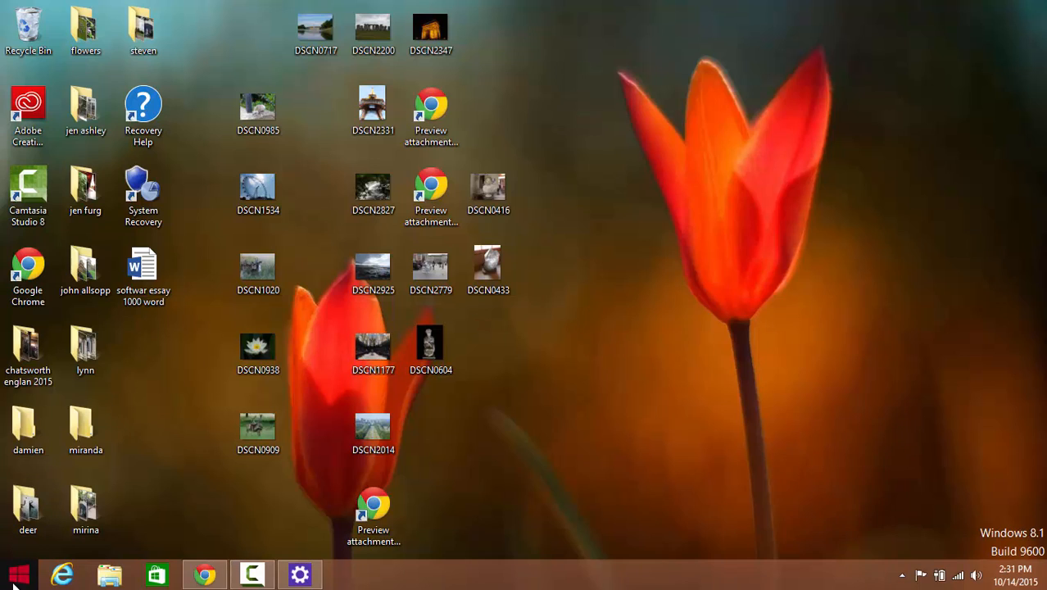
left_click(18, 573)
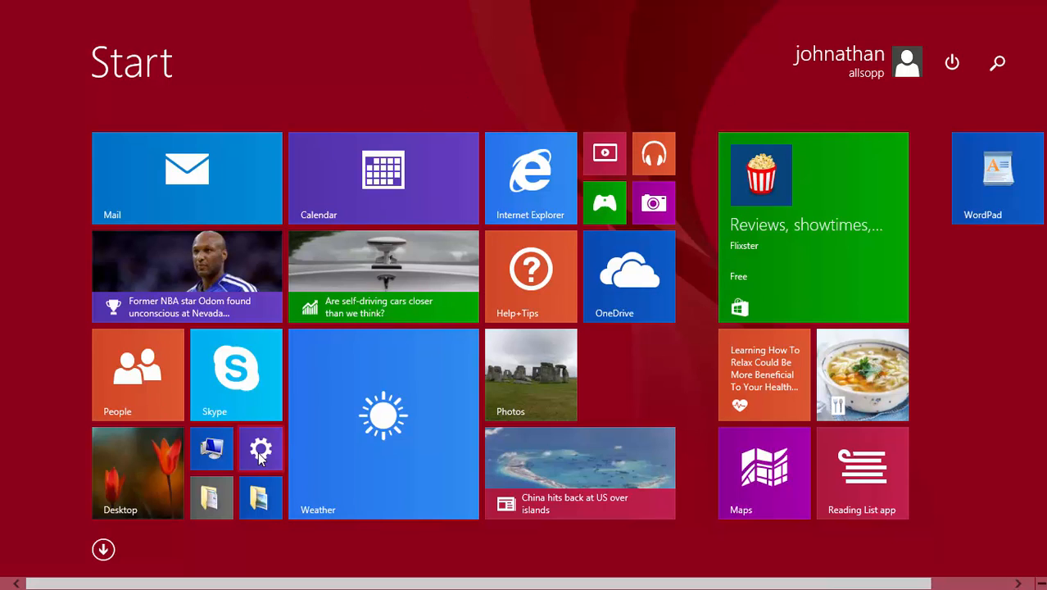
mouse_move(260, 449)
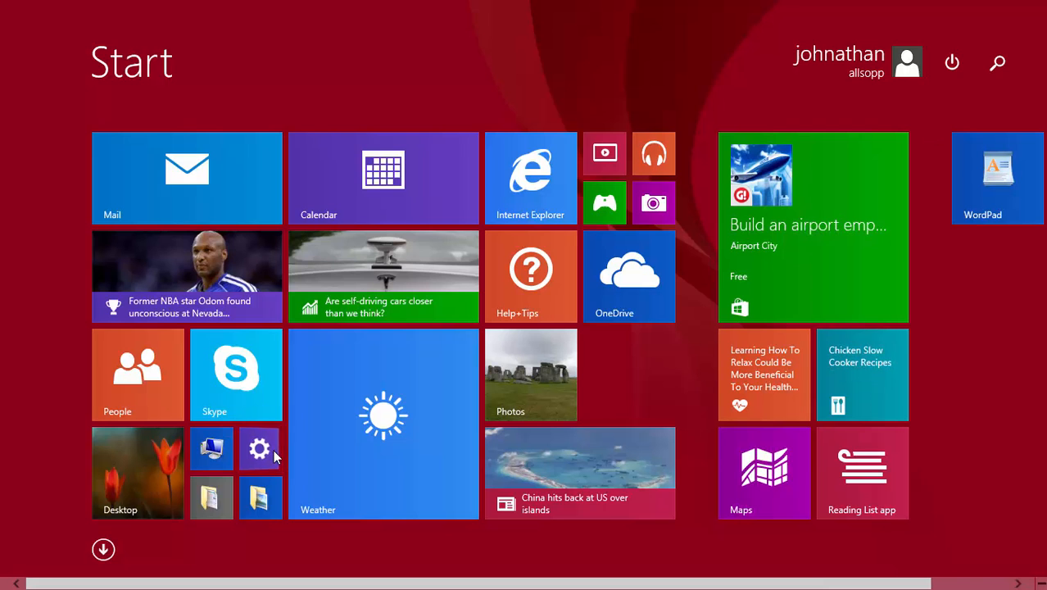
Go from PC settings to Control Panel, search 'defr', and launch Optimize Drives
left_click(259, 448)
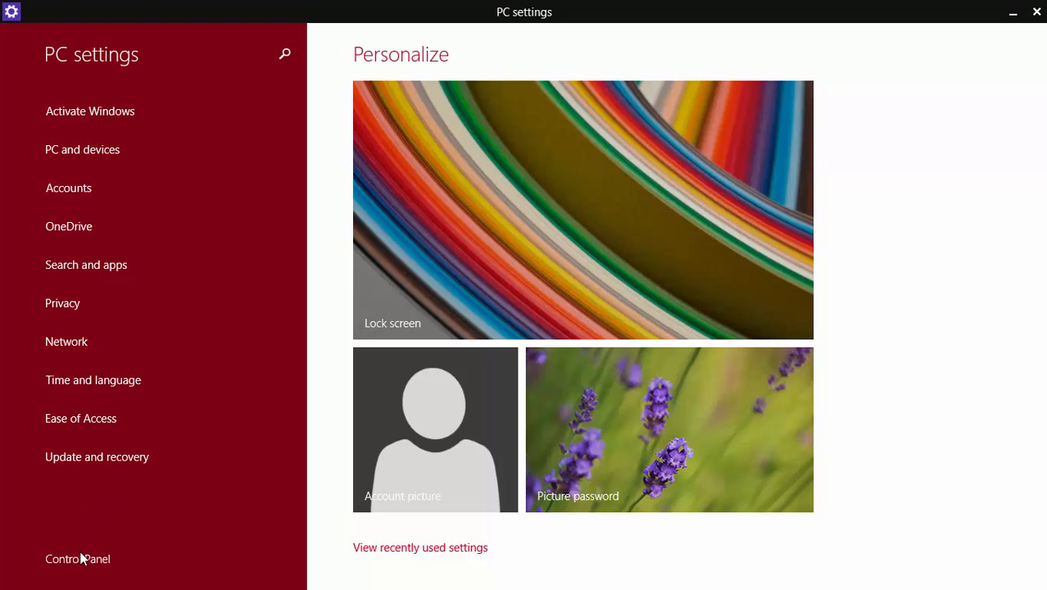
left_click(77, 558)
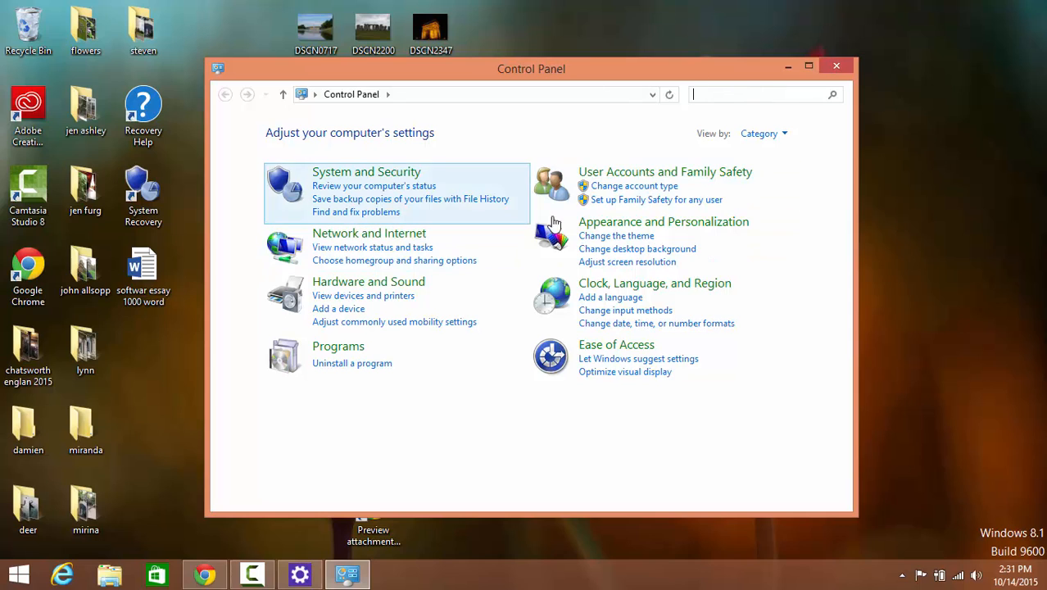
left_click(762, 93)
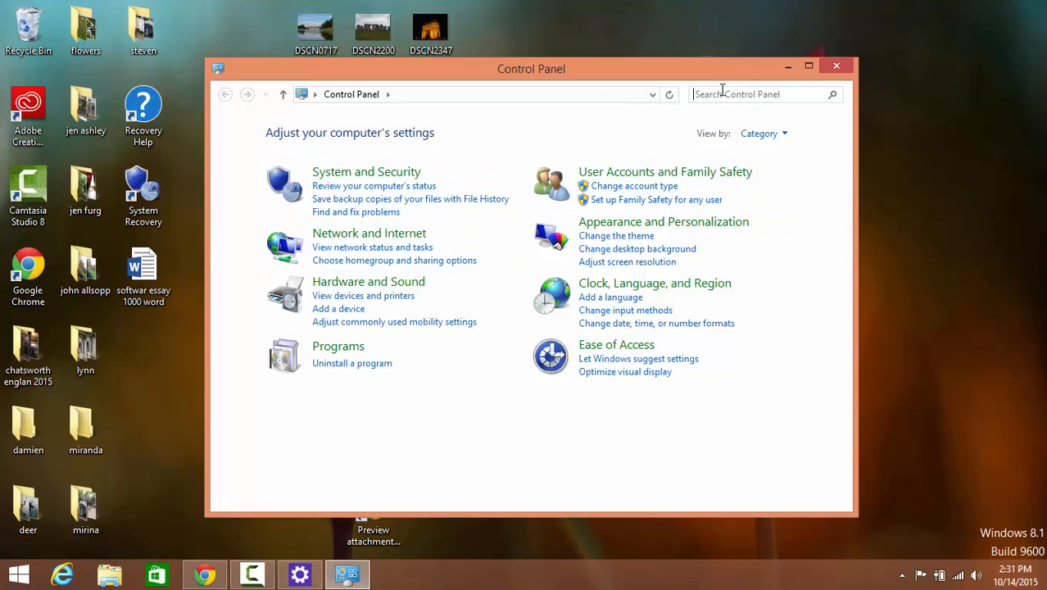
type("defr")
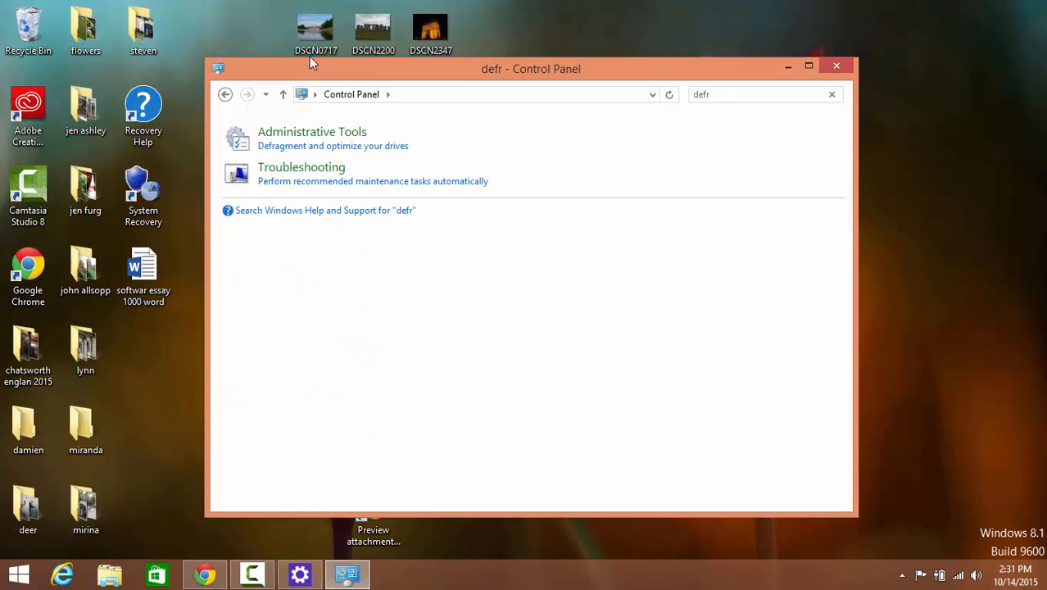
left_click(333, 145)
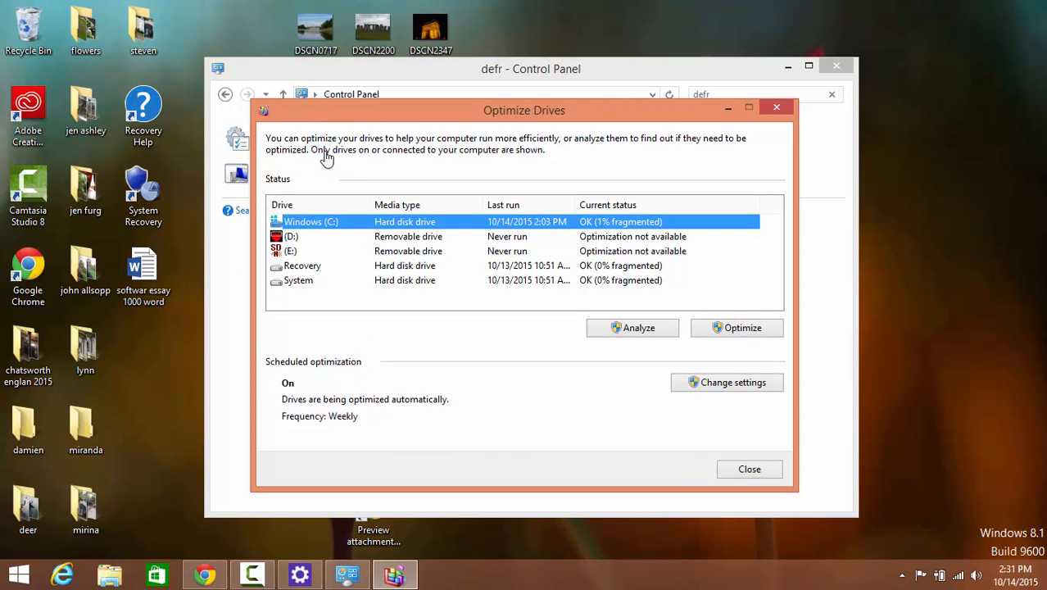
mouse_move(397, 231)
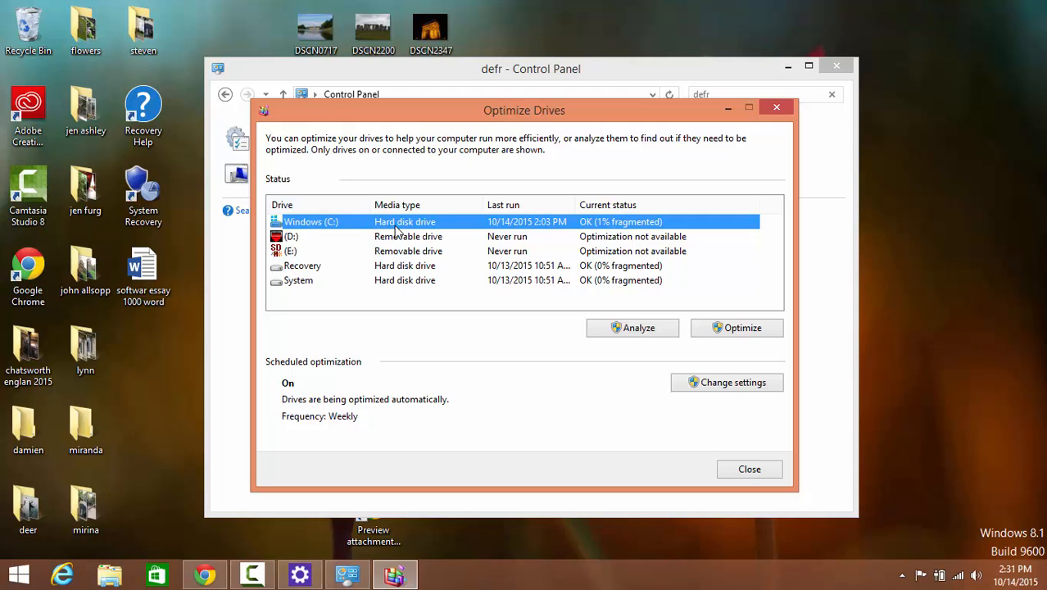
mouse_move(582, 248)
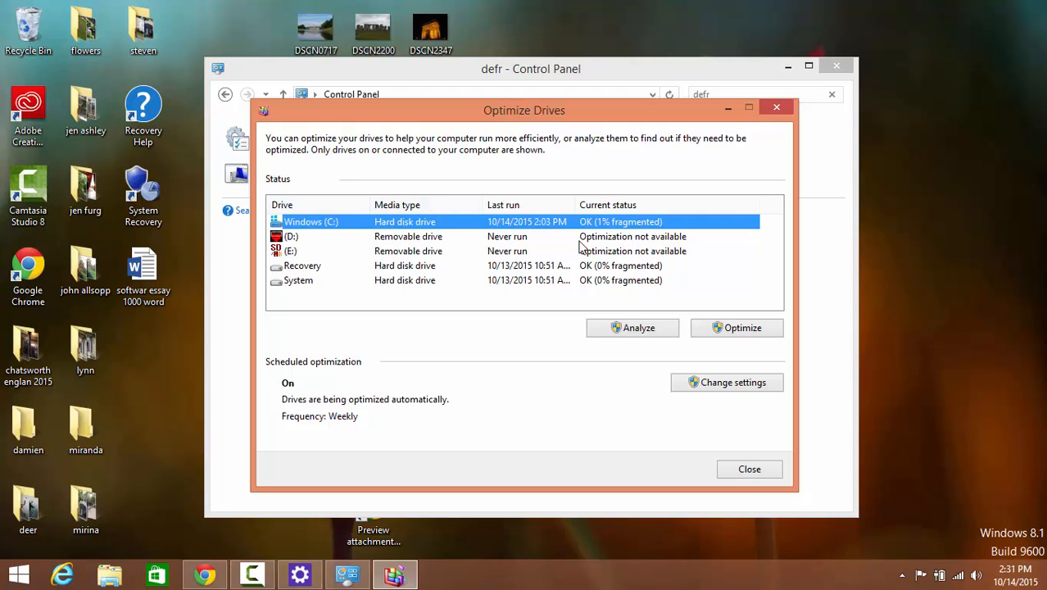
mouse_move(308, 409)
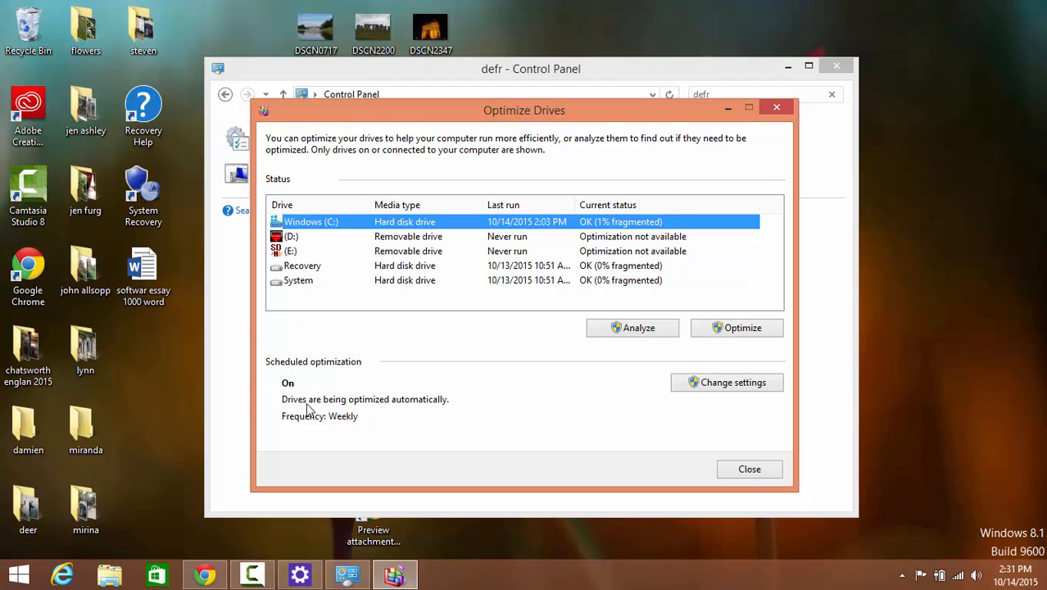
mouse_move(593, 449)
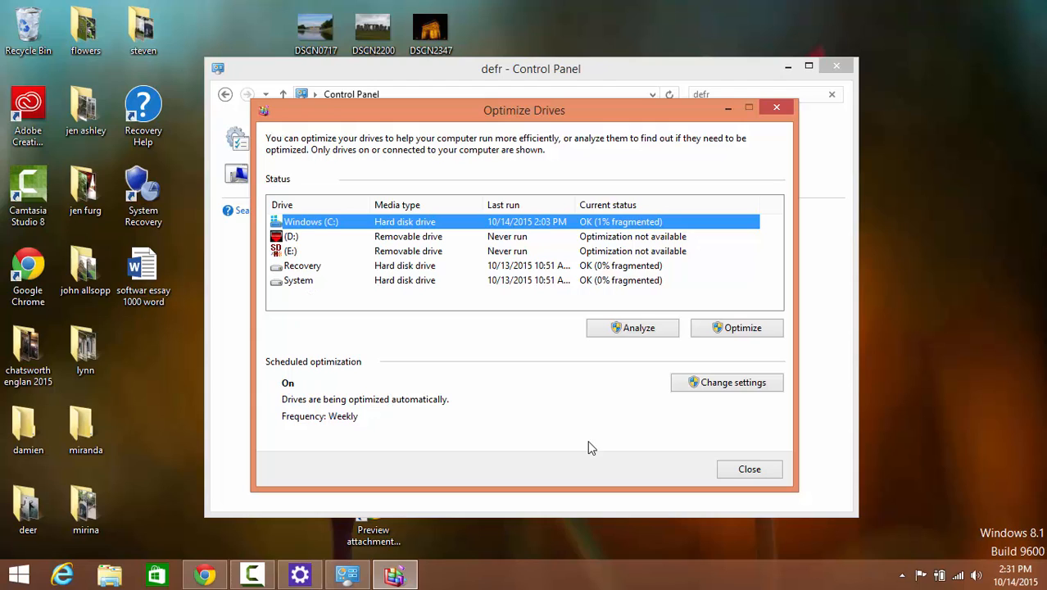
mouse_move(726, 383)
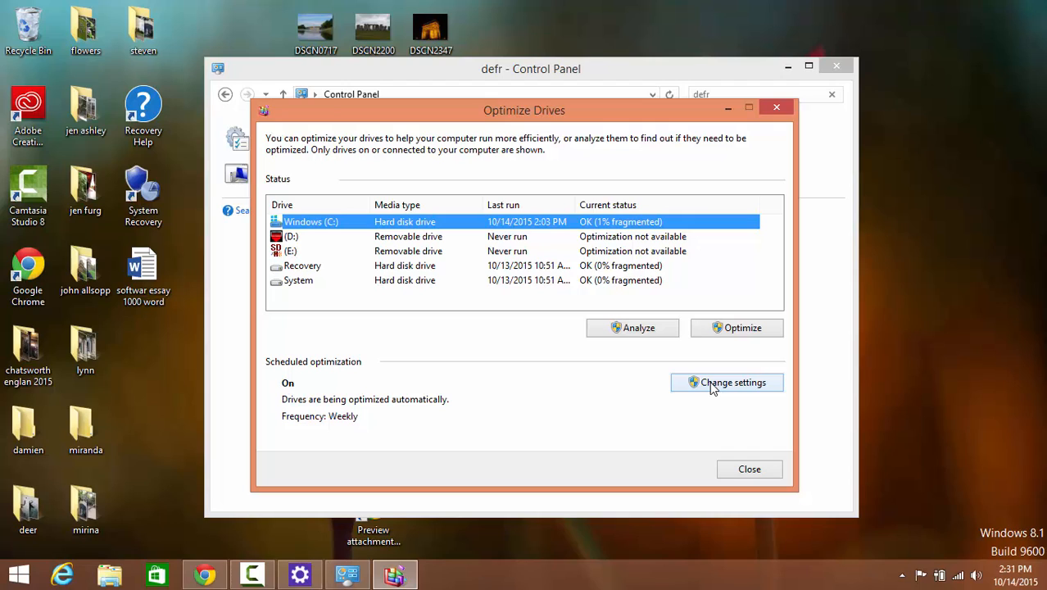
mouse_move(639, 328)
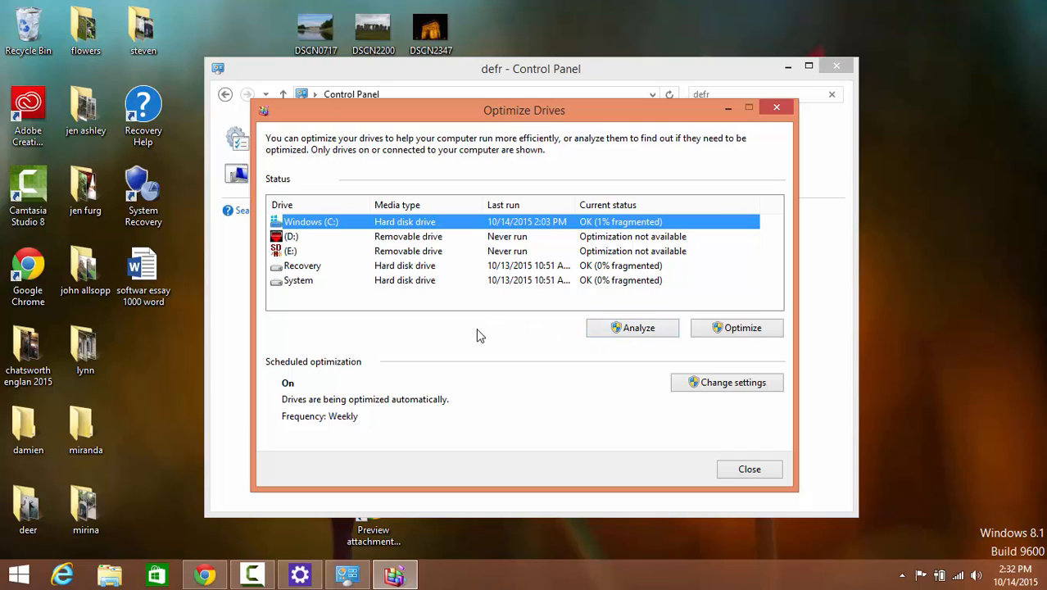
mouse_move(549, 303)
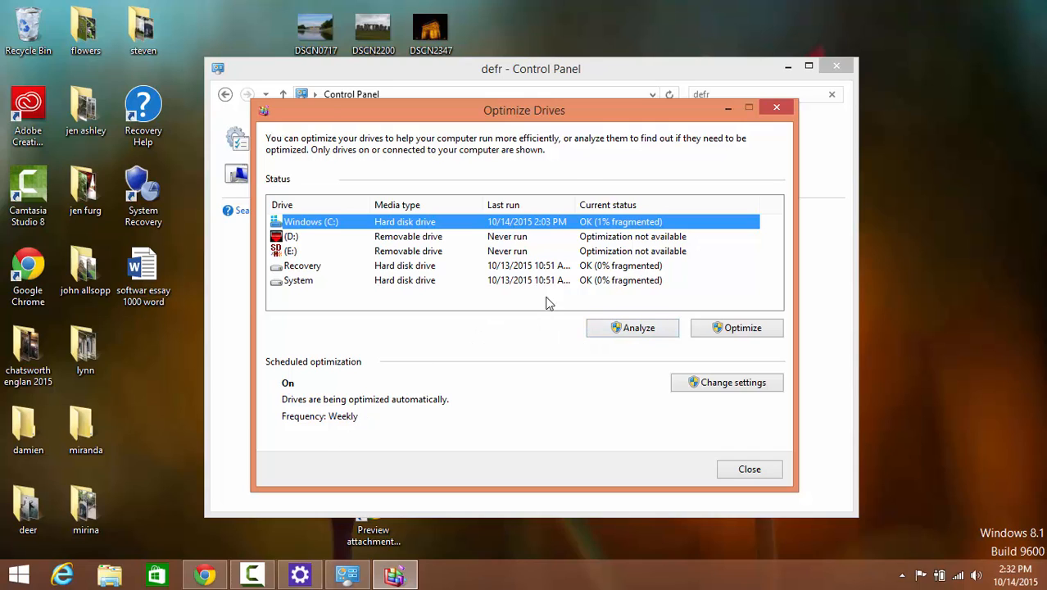
mouse_move(709, 422)
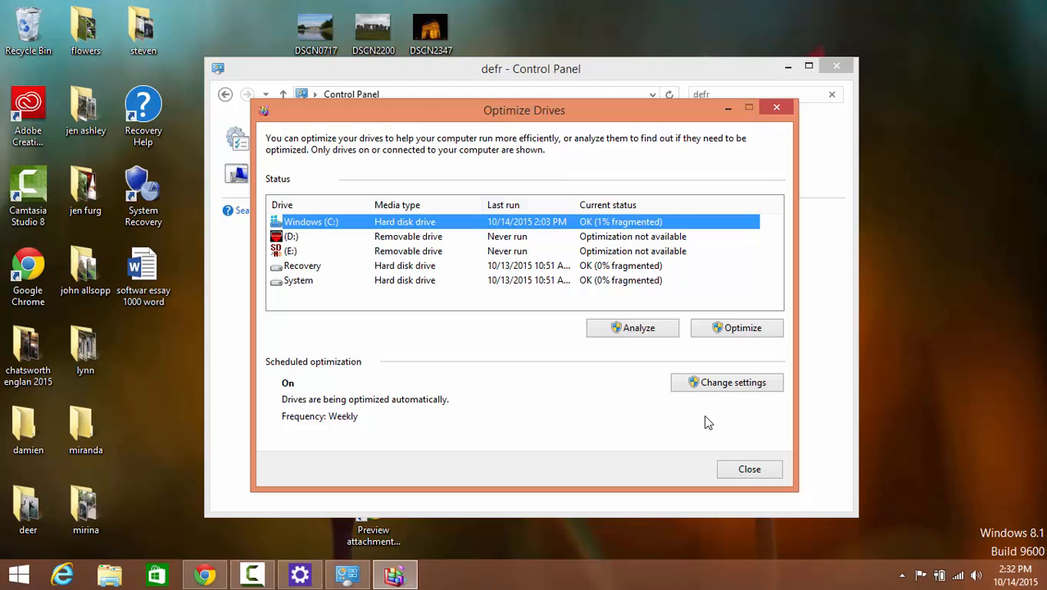
mouse_move(386, 370)
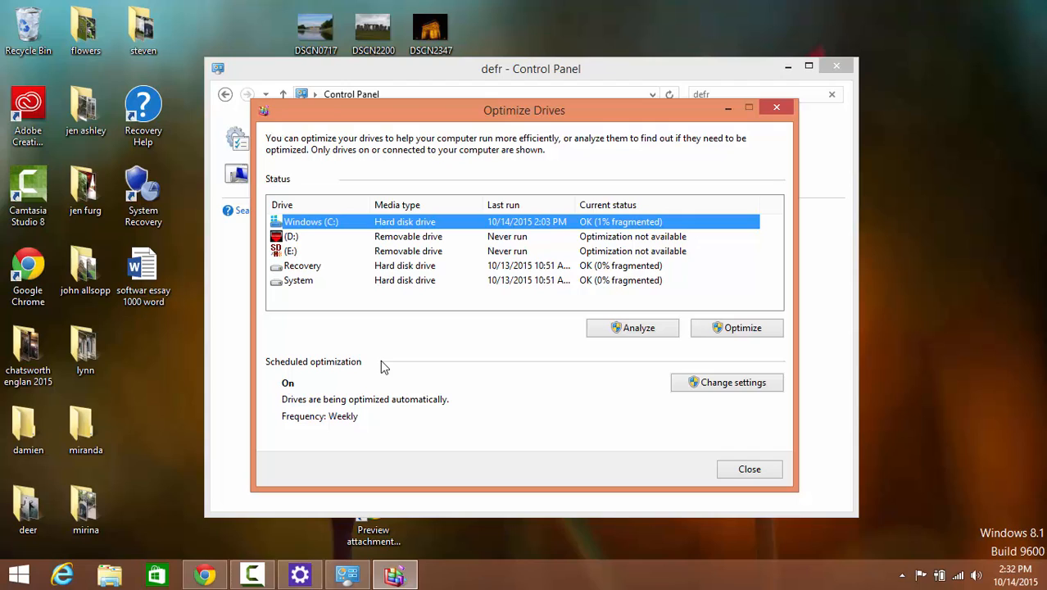
mouse_move(382, 357)
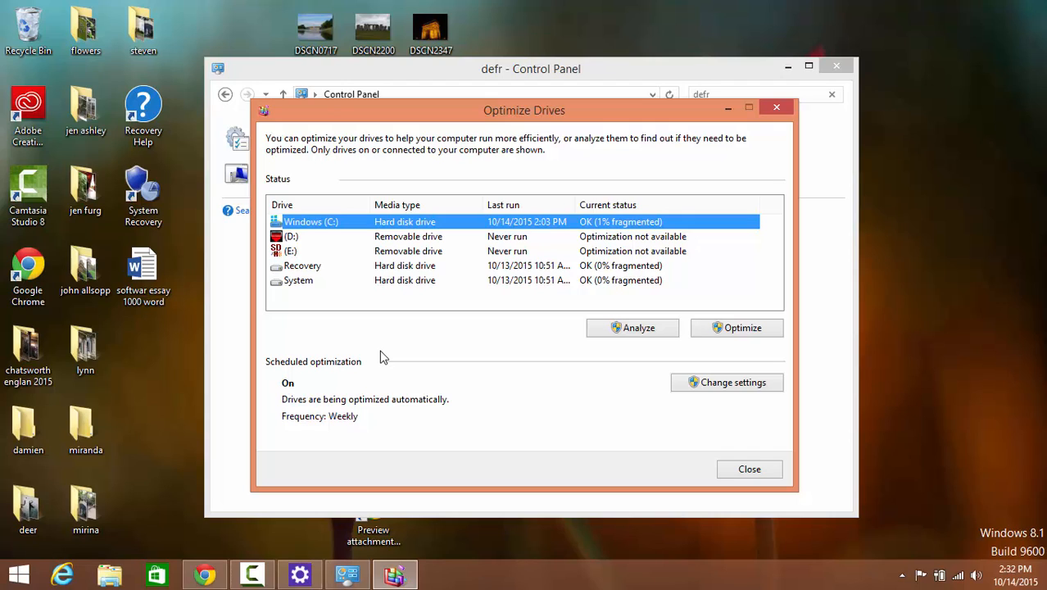
mouse_move(438, 221)
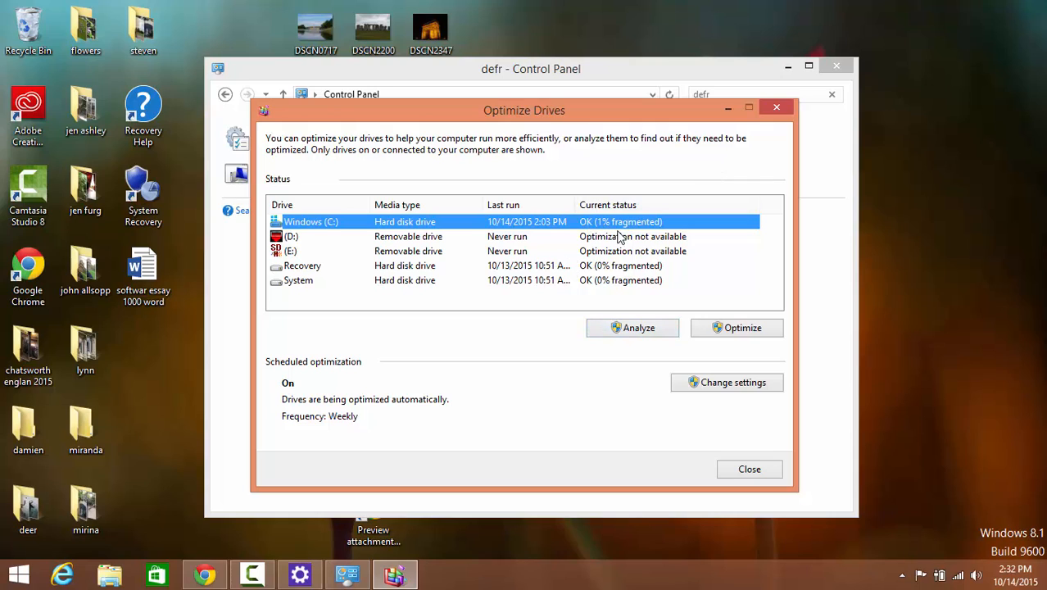
mouse_move(712, 345)
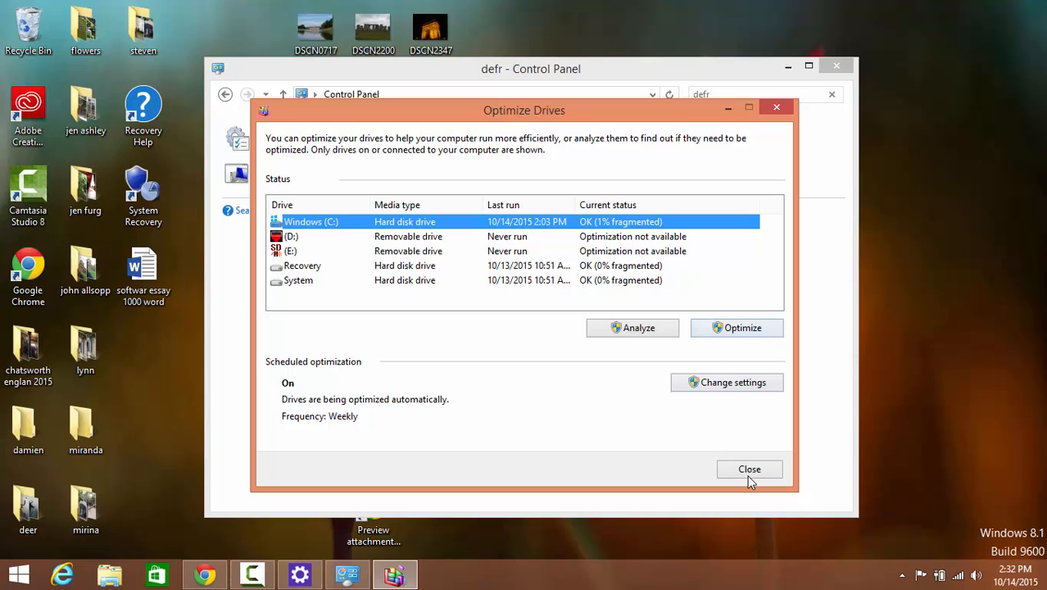
Close the Optimize Drives window and Control Panel to return to the desktop
left_click(749, 468)
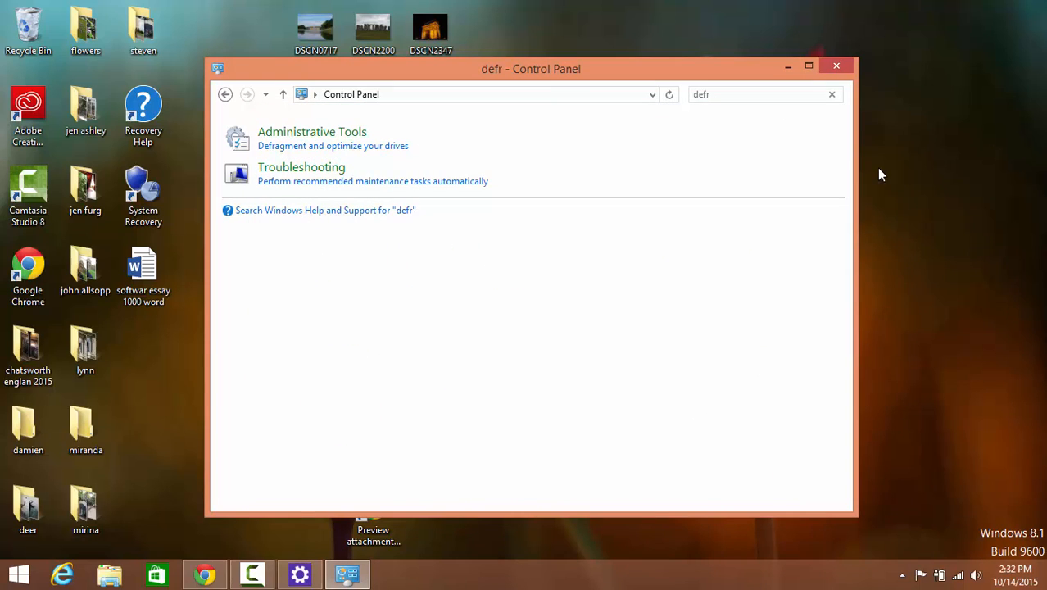
left_click(836, 66)
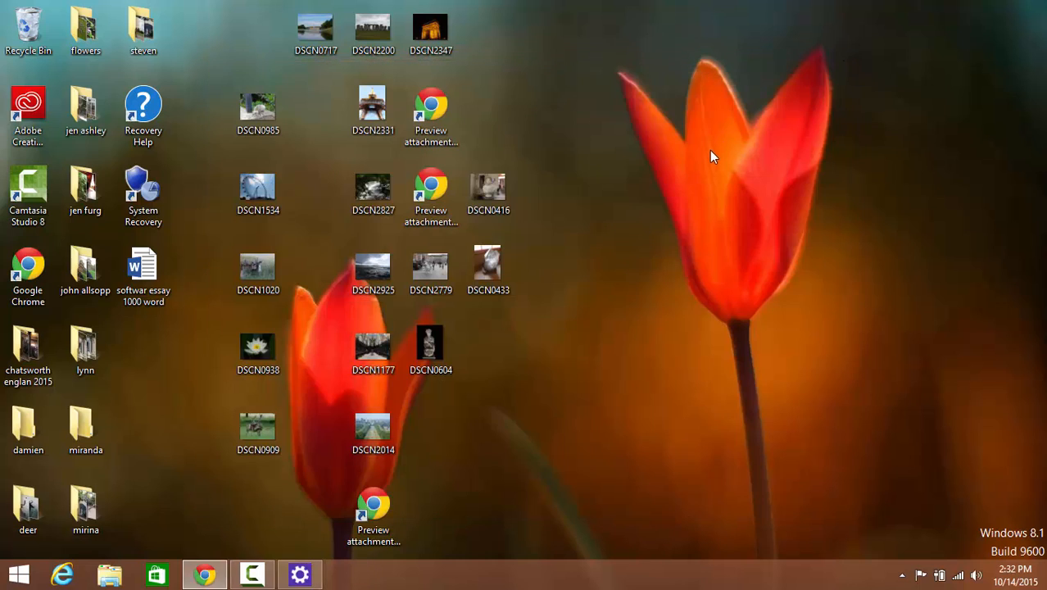